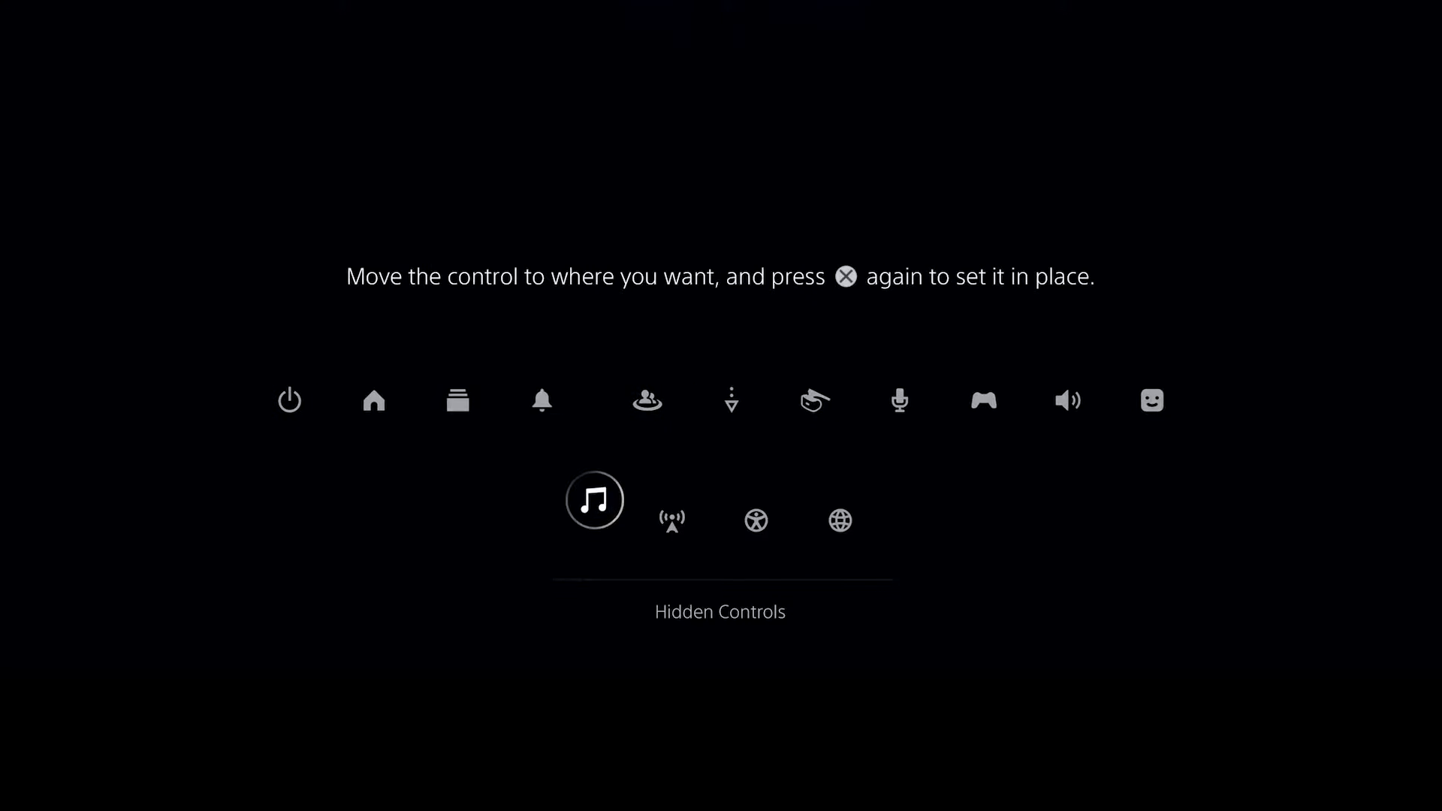
# Place the moved music control, open the recent party chat's message keyboard, then expand Game Base
pyautogui.press('x')
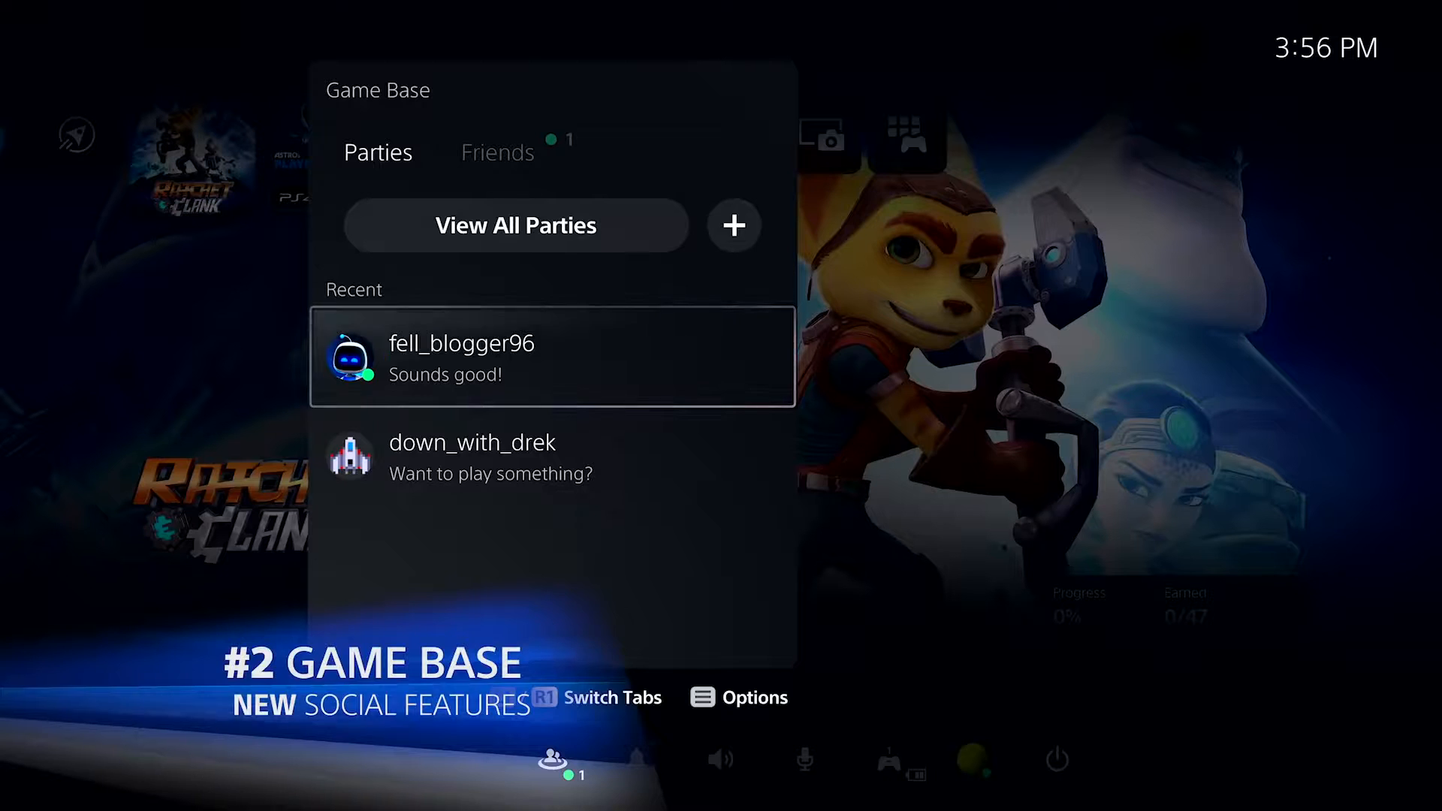
pyautogui.click(552, 356)
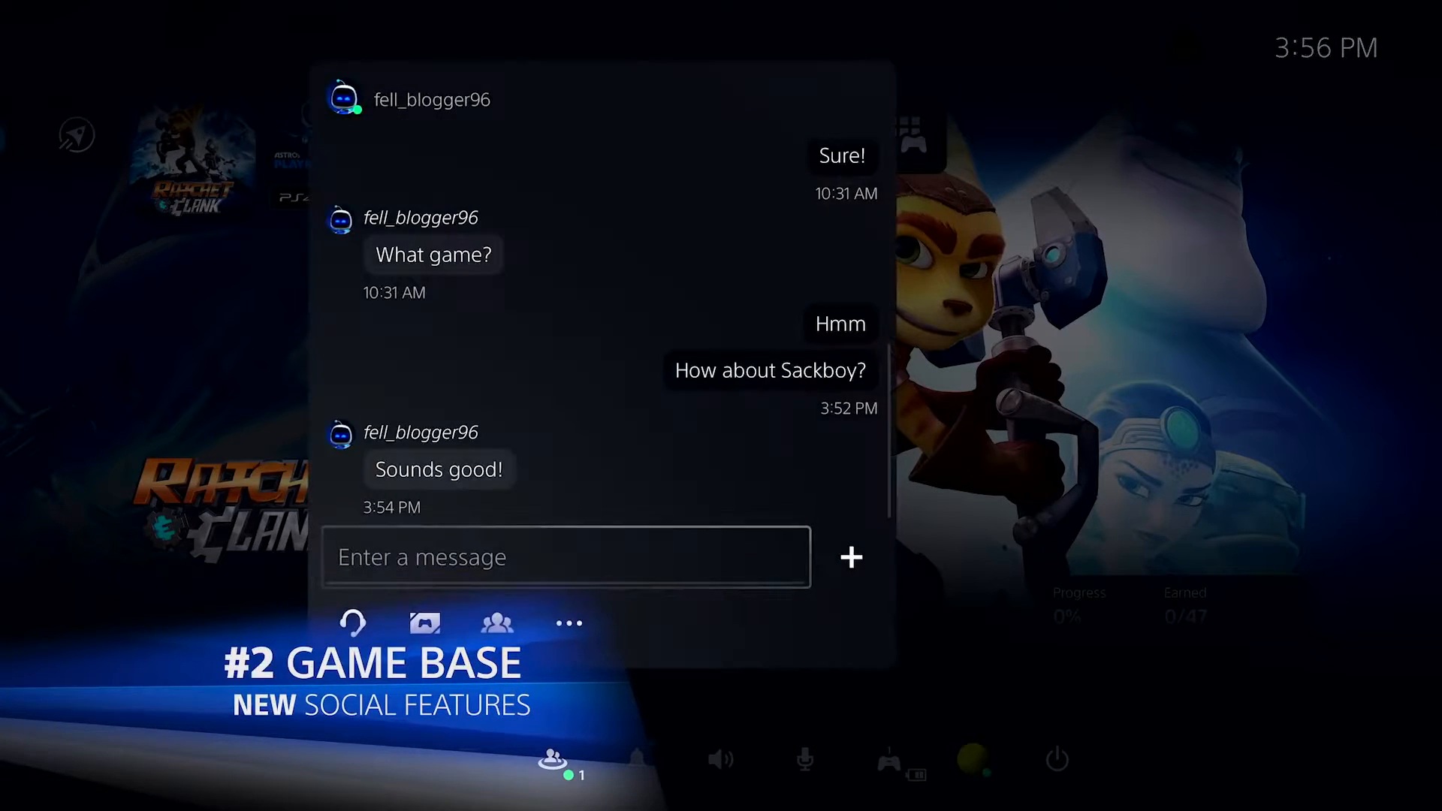
pyautogui.click(563, 557)
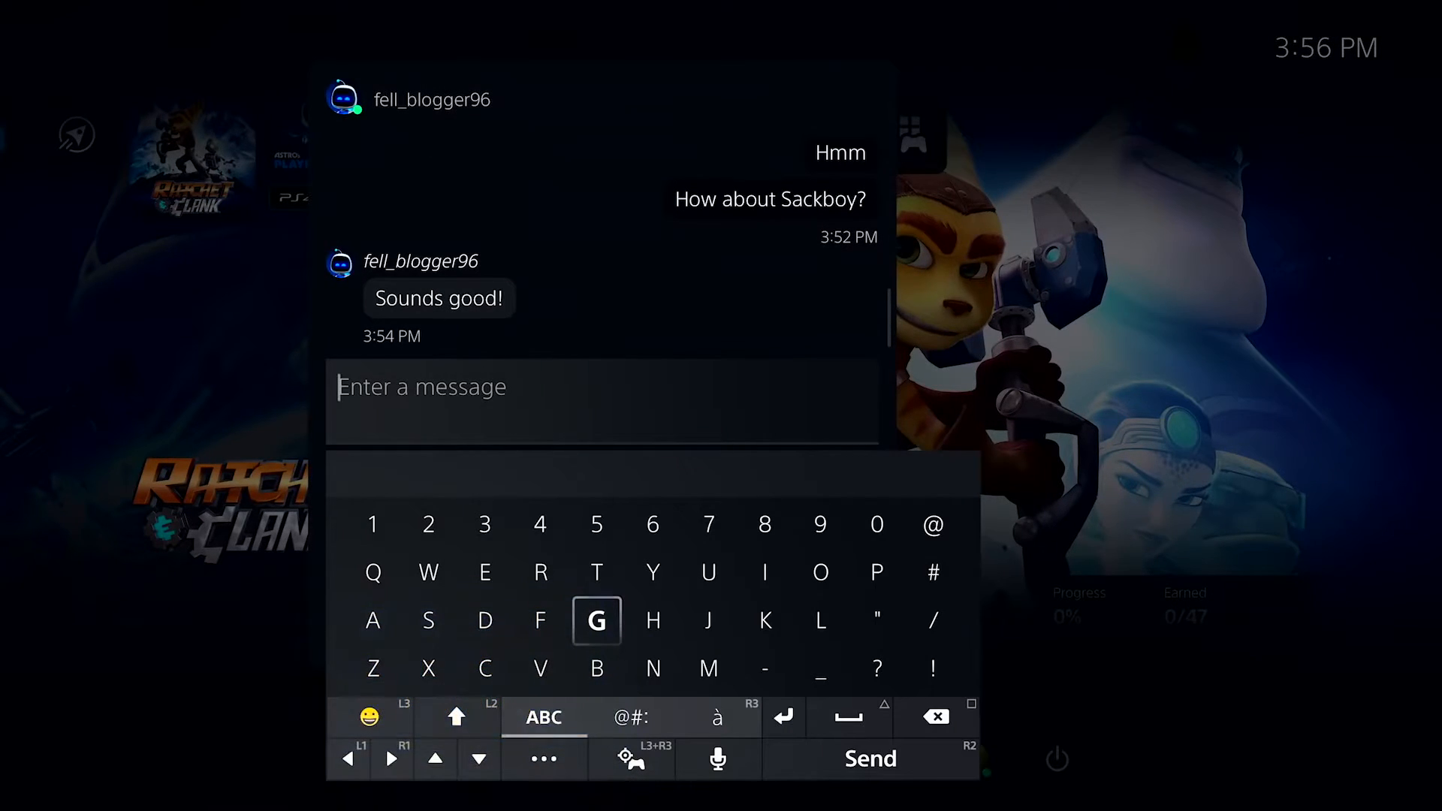
pyautogui.press('Escape')
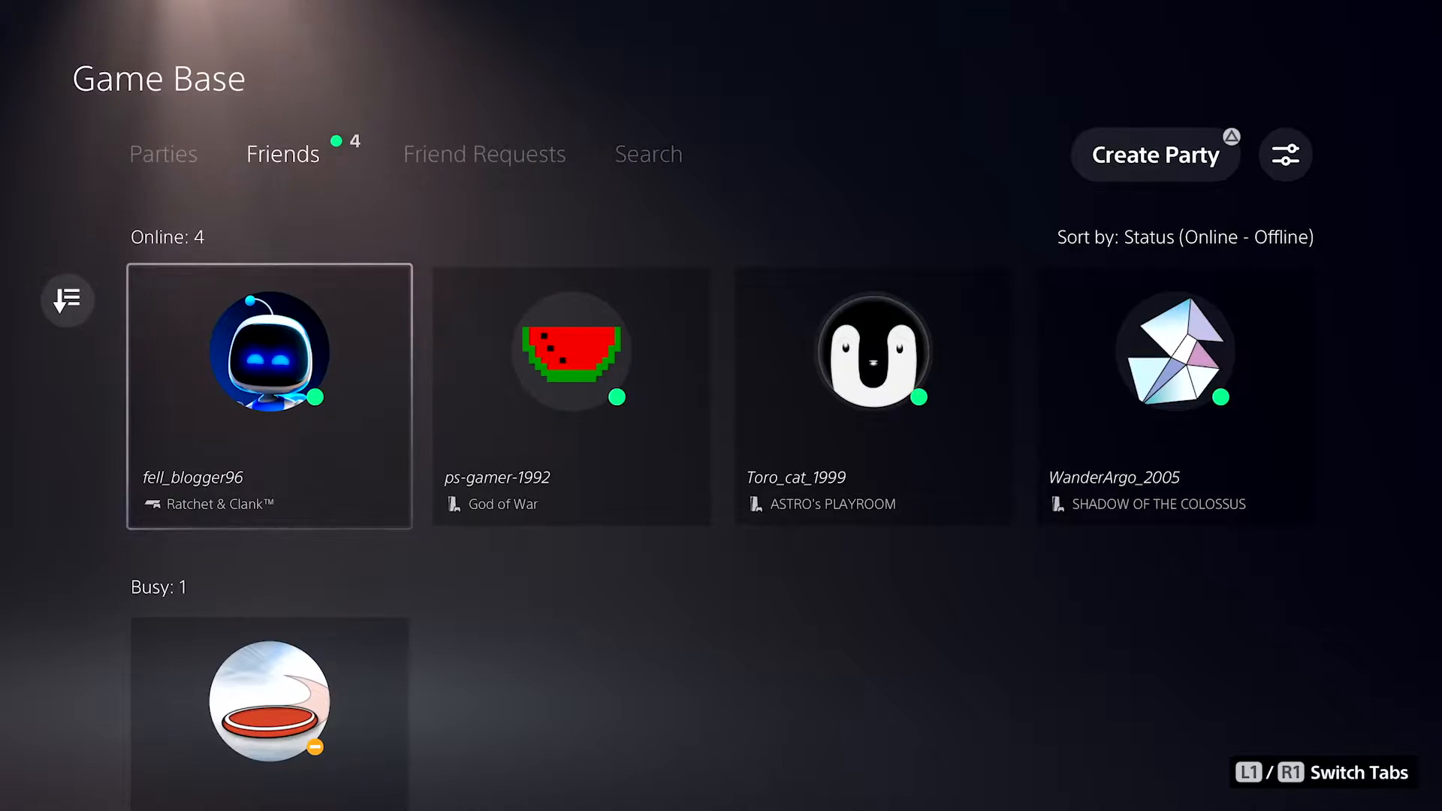
# Scroll past online, busy and offline friends, open Received Requests, and check the first request
pyautogui.scroll(-3)
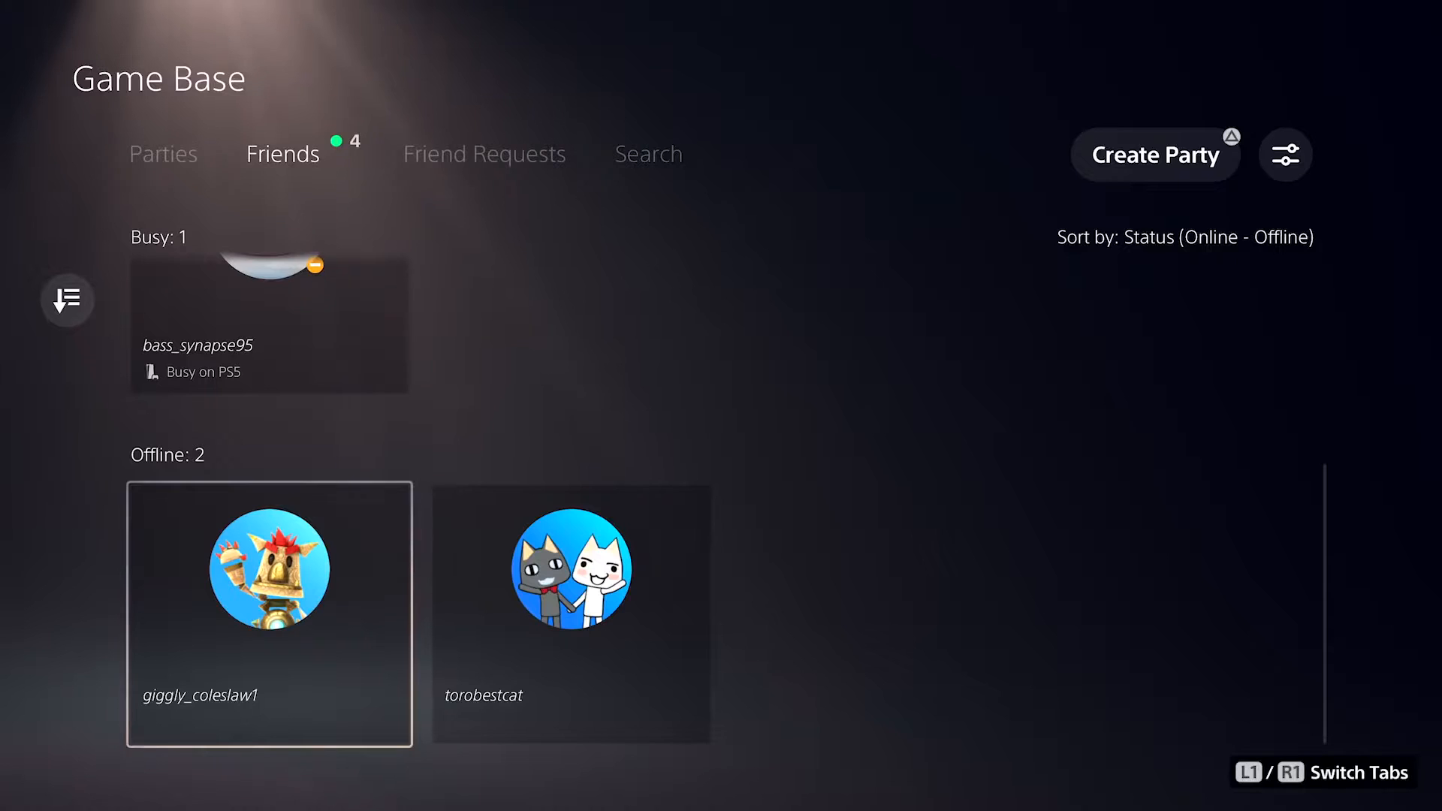
pyautogui.click(484, 153)
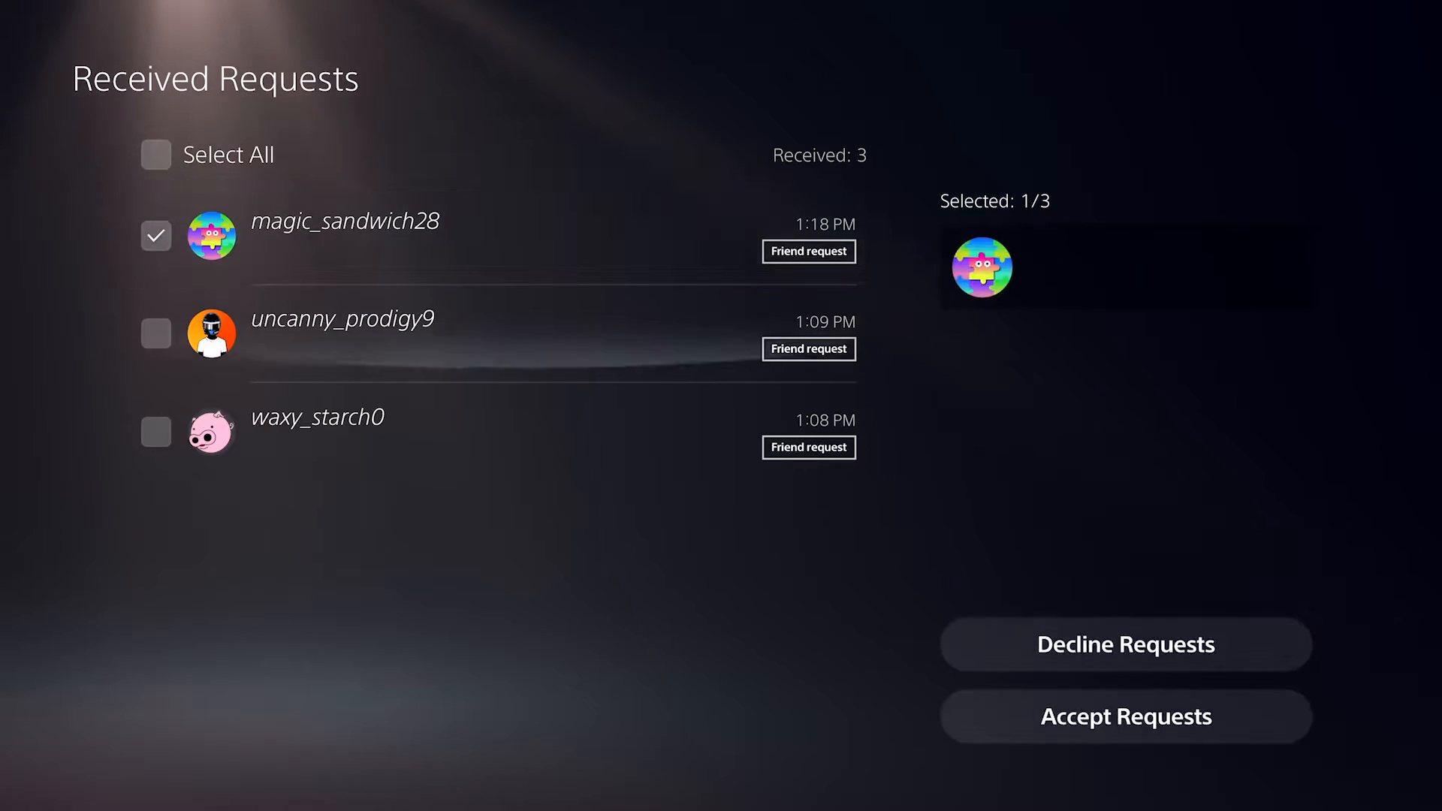
pyautogui.click(155, 155)
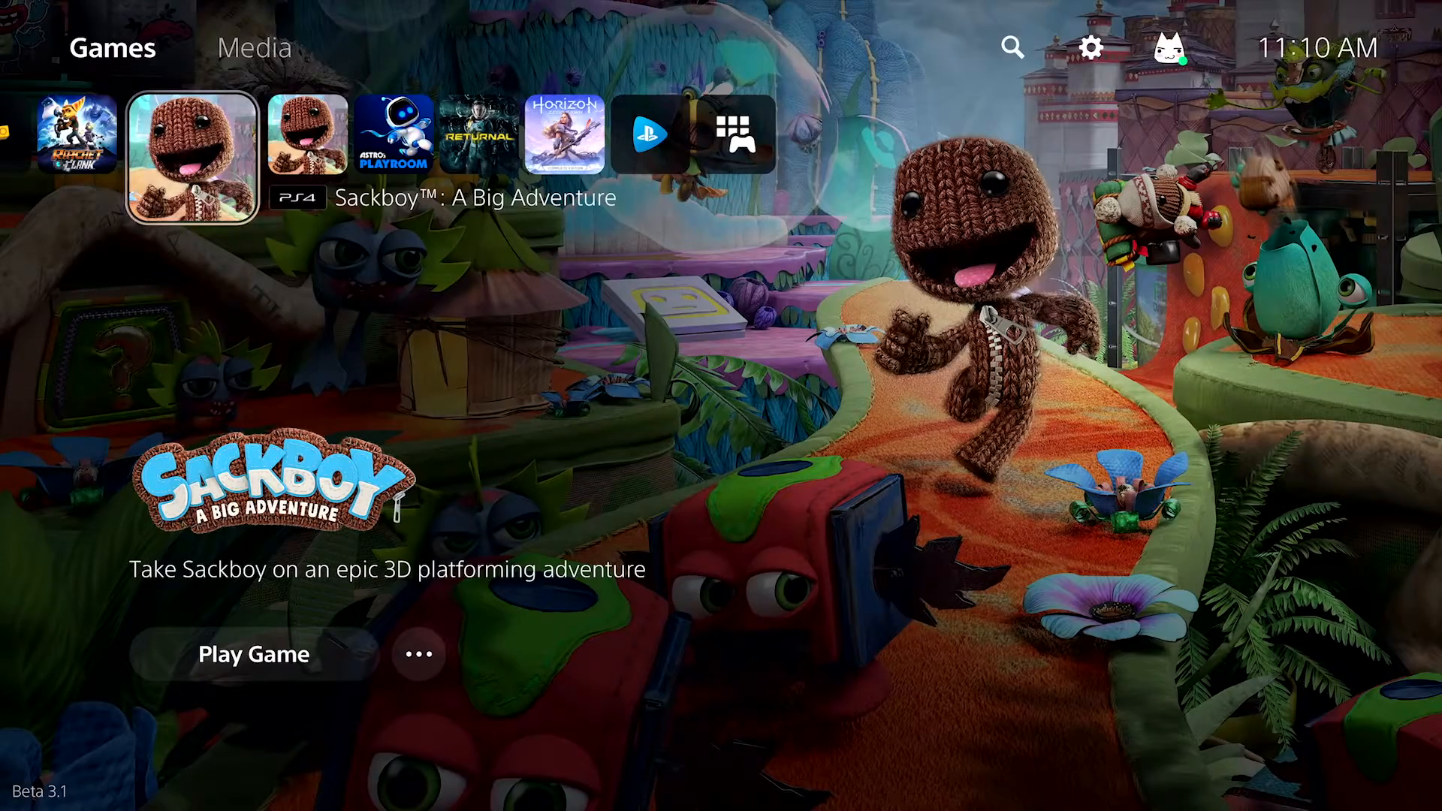
# Select the Sackboy: A Big Adventure tile in the home screen's Games row
pyautogui.click(307, 143)
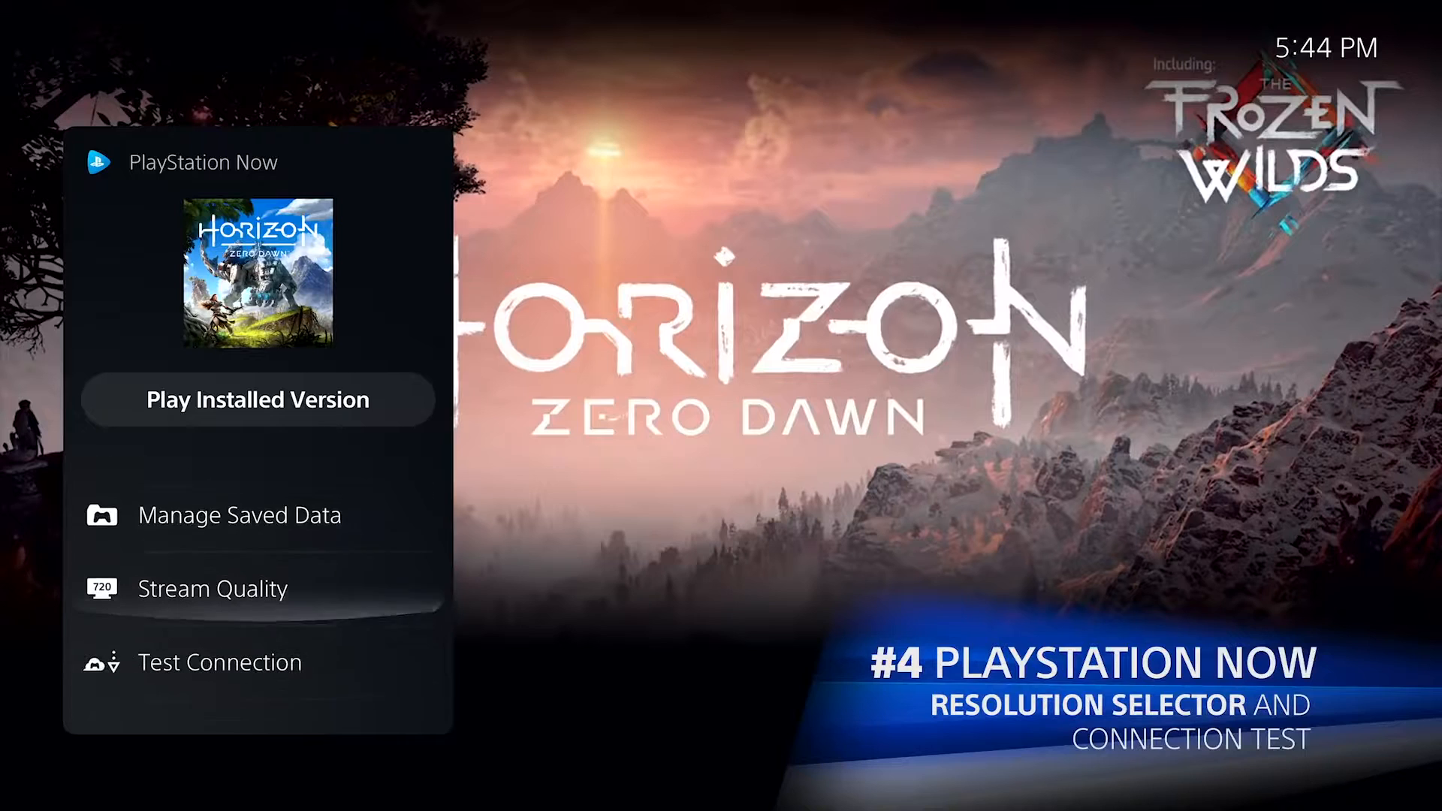
# Review Stream Quality and run Test Connection in Horizon Zero Dawn's PlayStation Now options
pyautogui.click(212, 589)
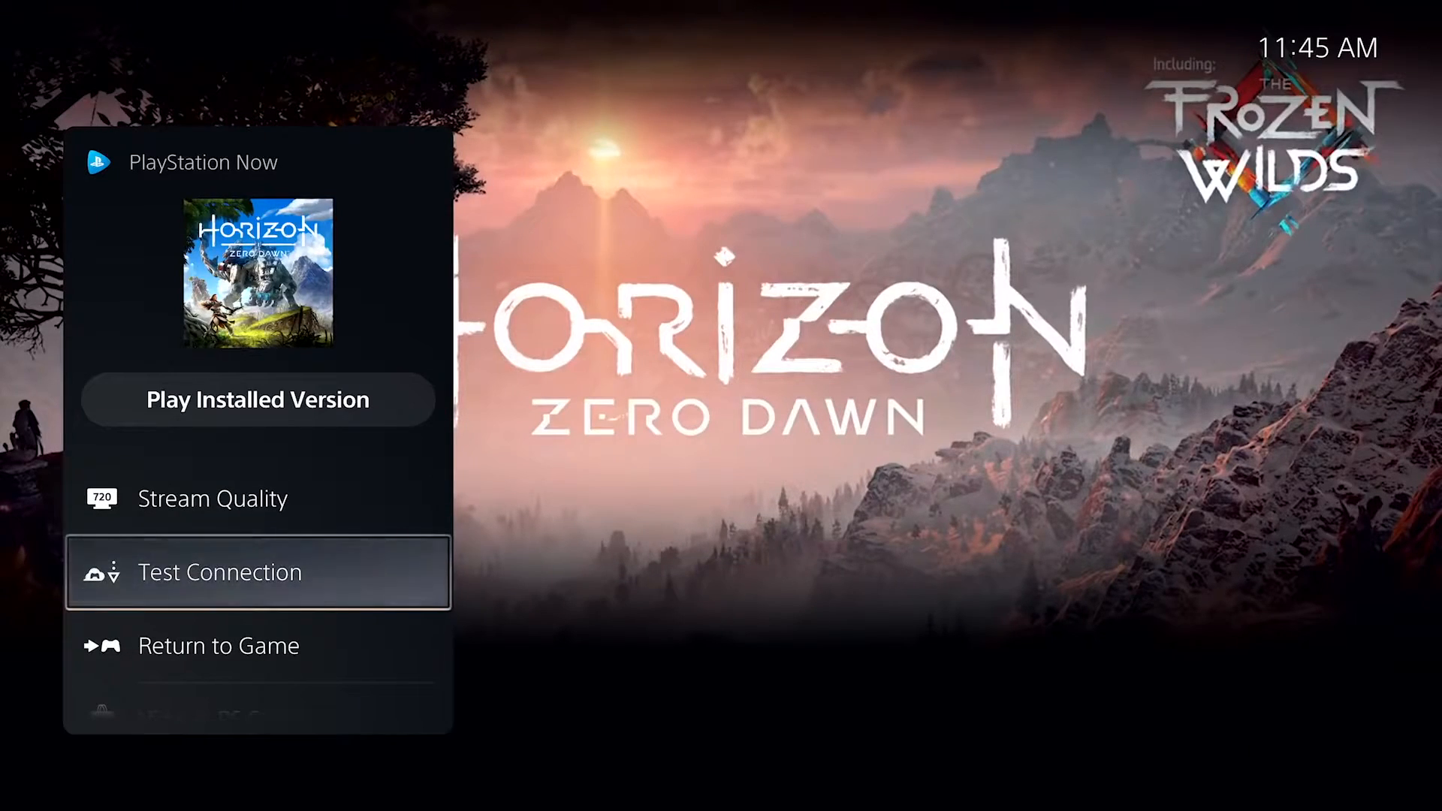
pyautogui.click(257, 571)
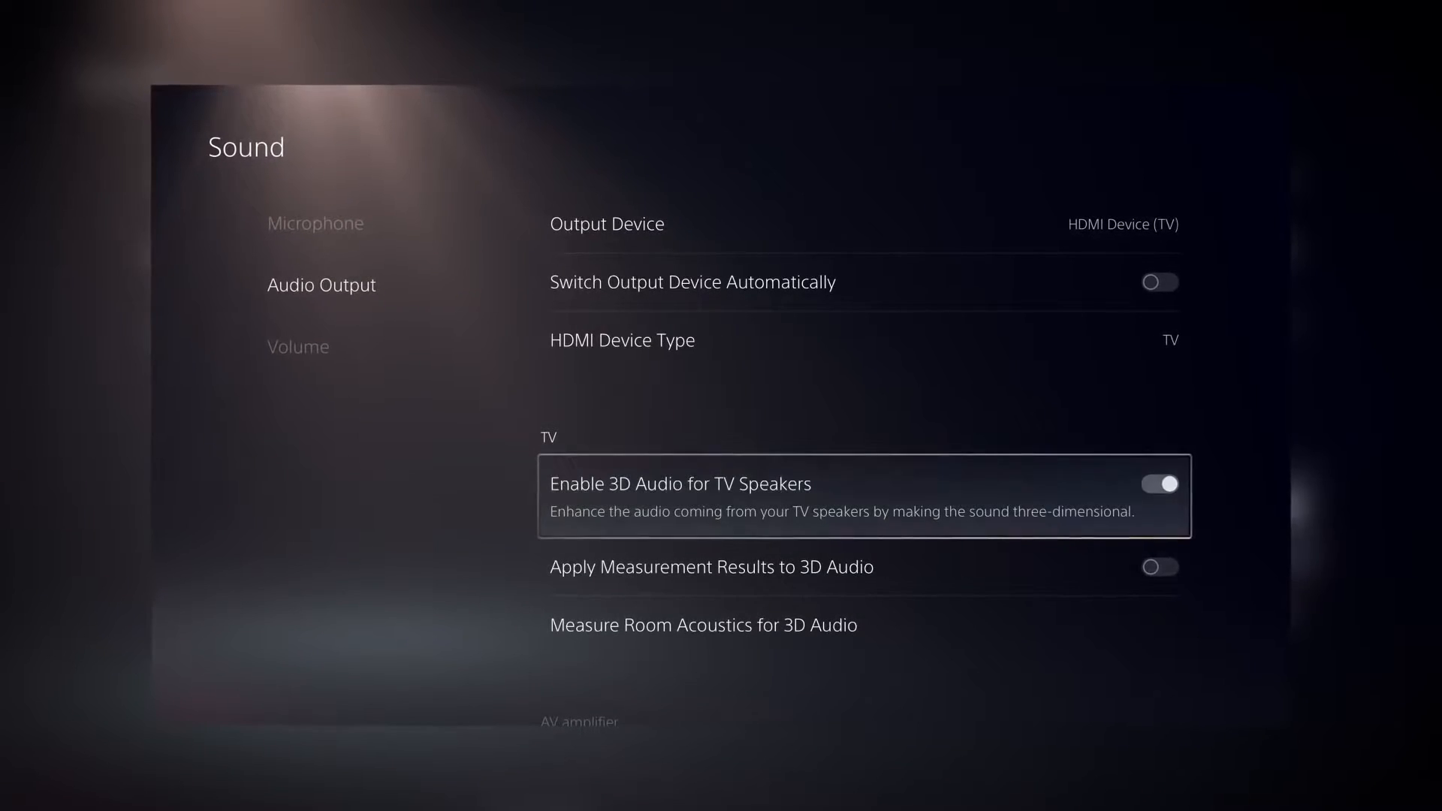
# Start Measure Room Acoustics for 3D Audio and continue past the intro with Next
pyautogui.click(703, 624)
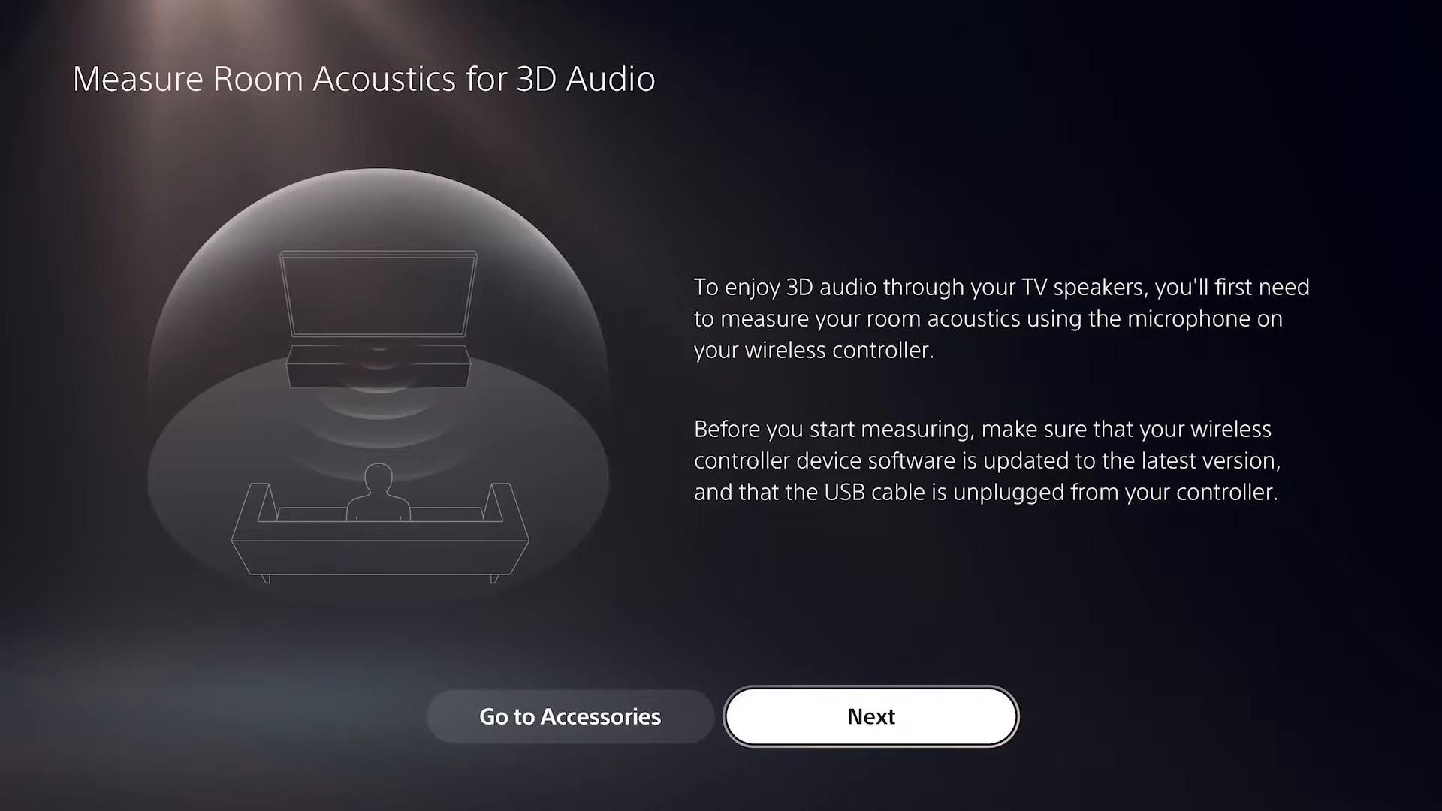
pyautogui.click(870, 717)
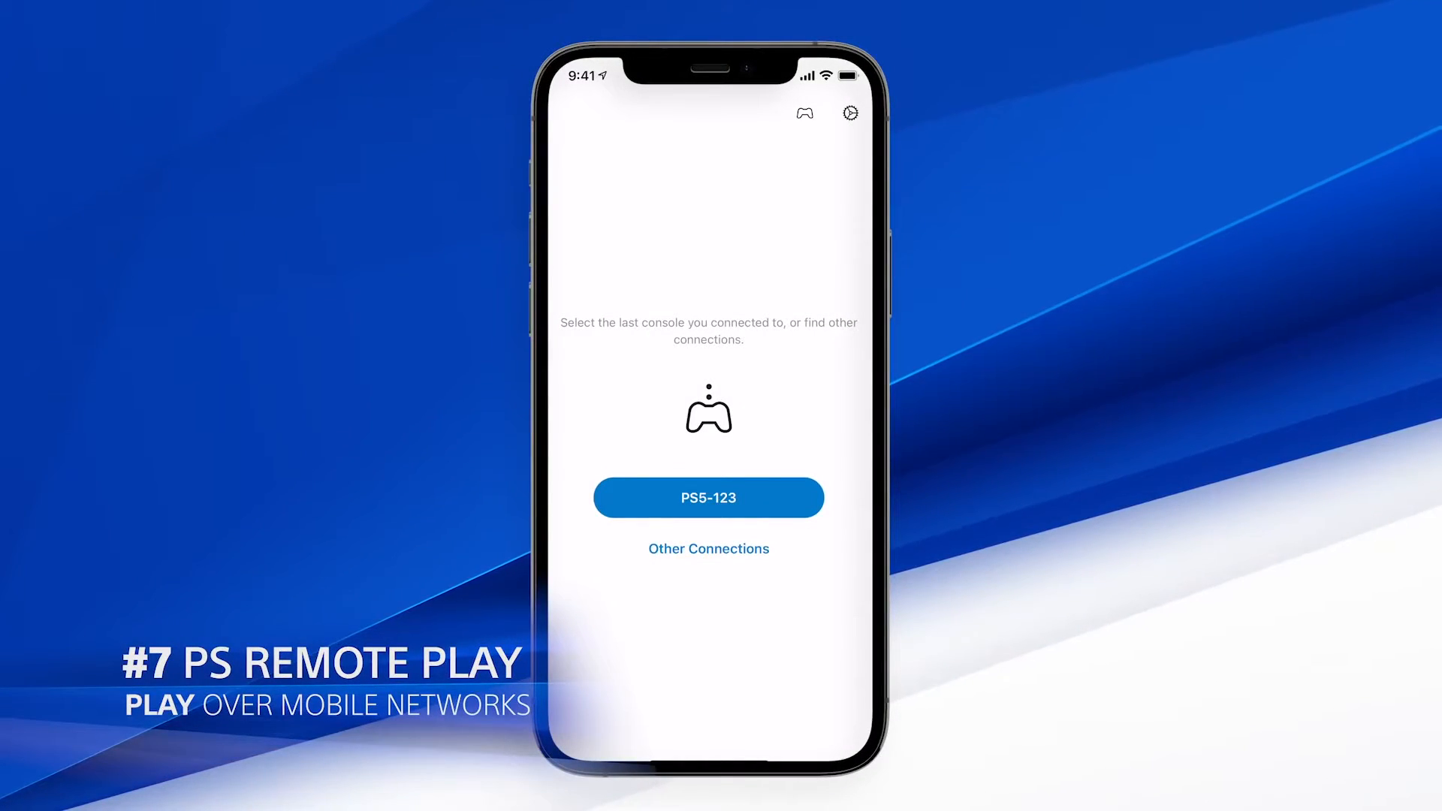
# Switch on Use Mobile Data, accept the warning, and steer the streamed game with the D-pad
pyautogui.click(848, 112)
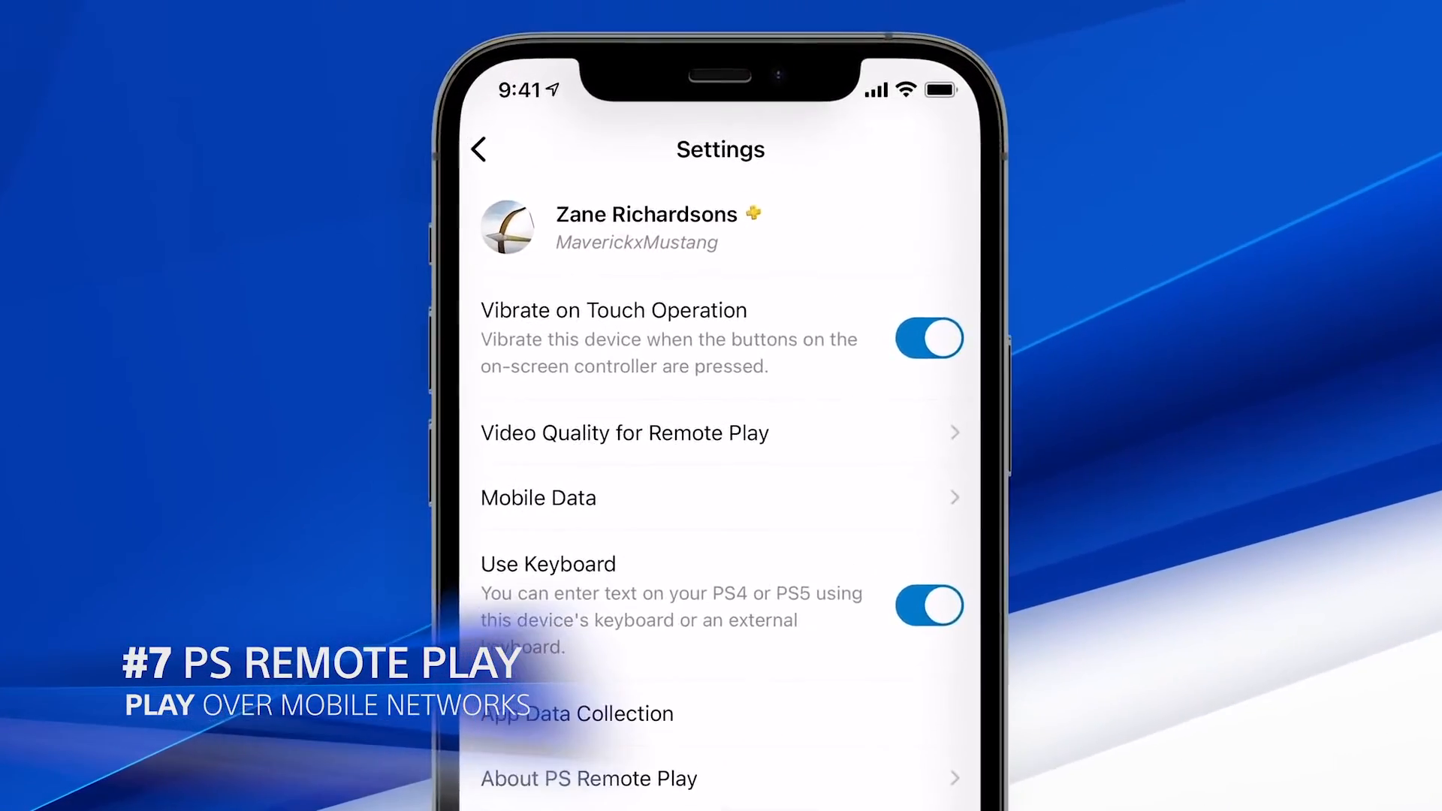
pyautogui.click(538, 497)
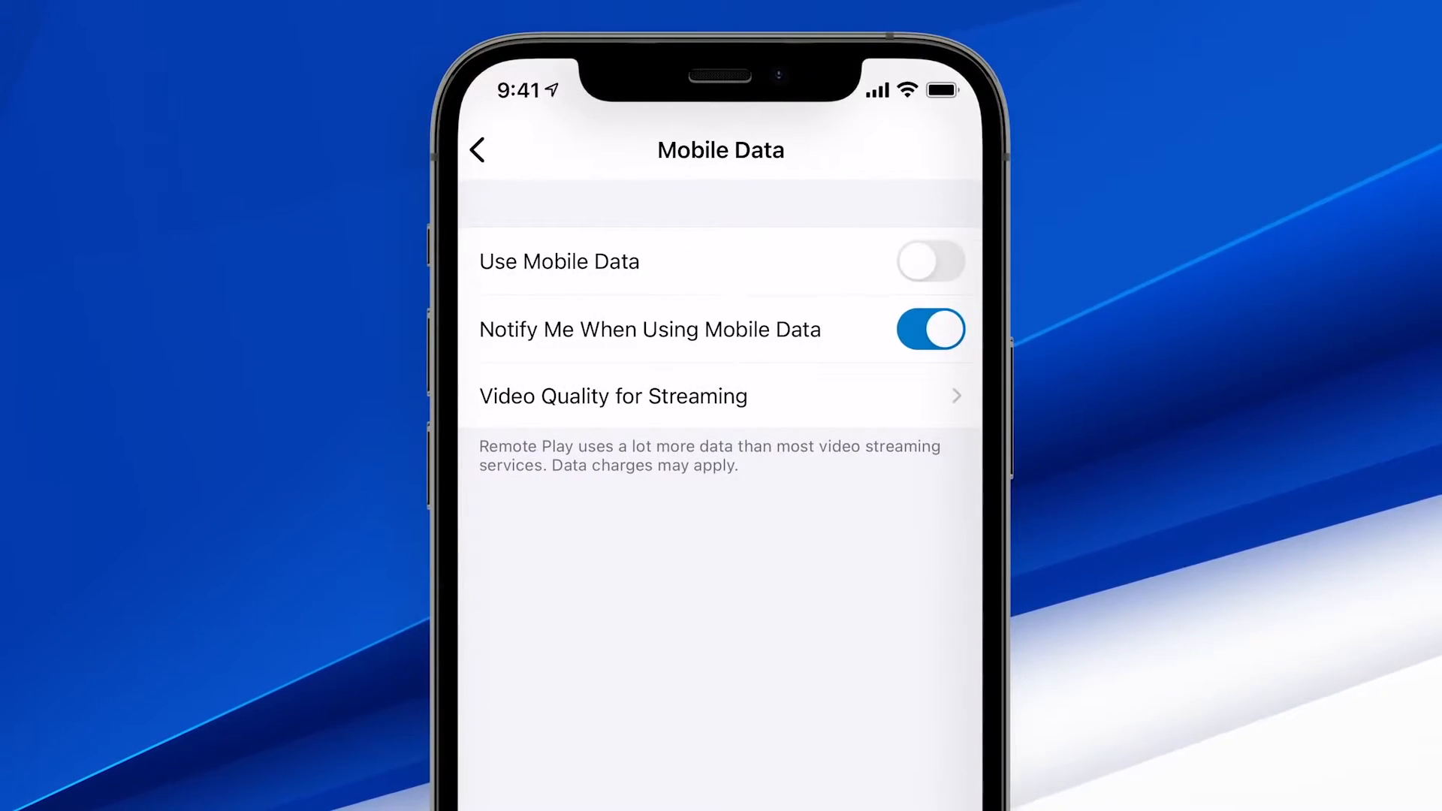
pyautogui.click(930, 261)
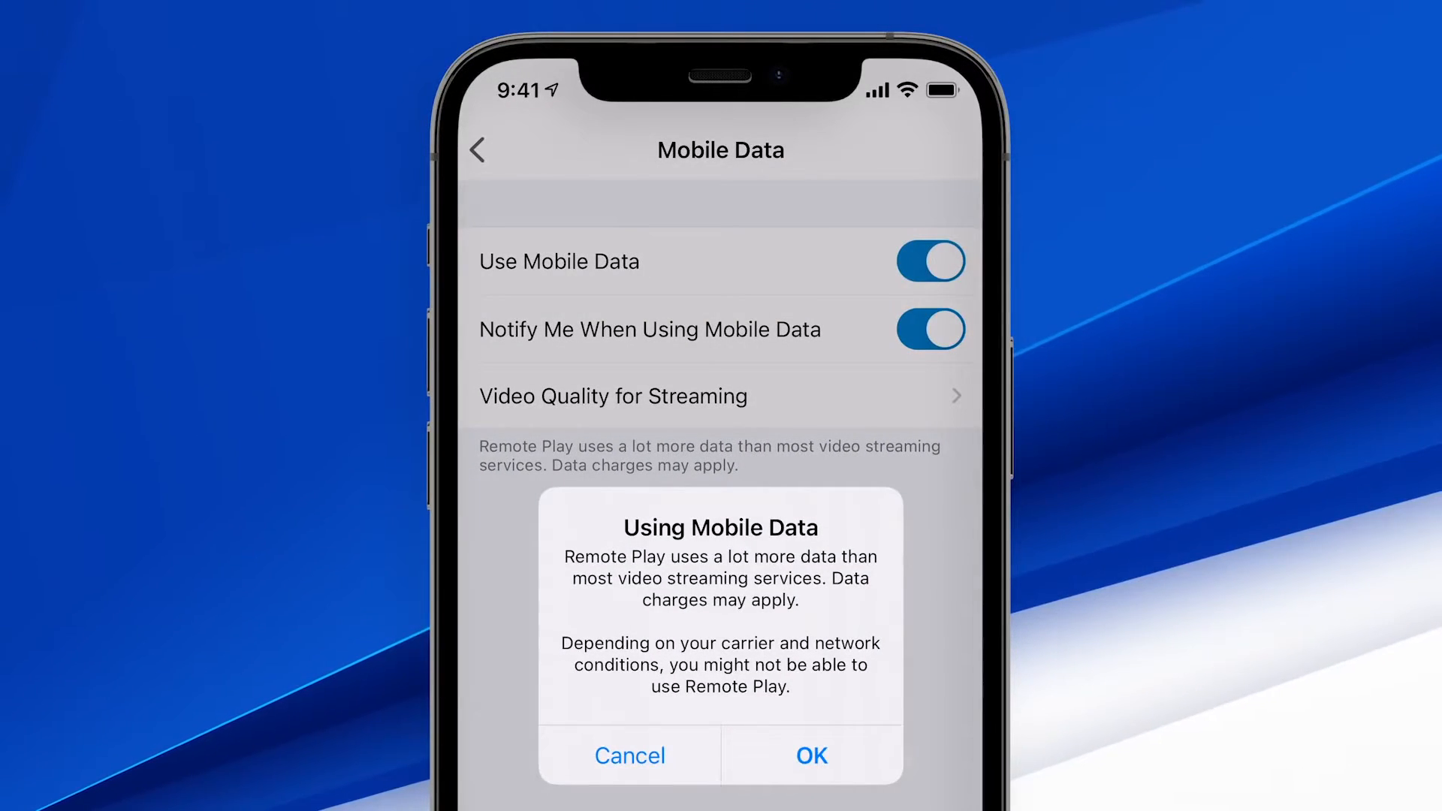
pyautogui.click(810, 755)
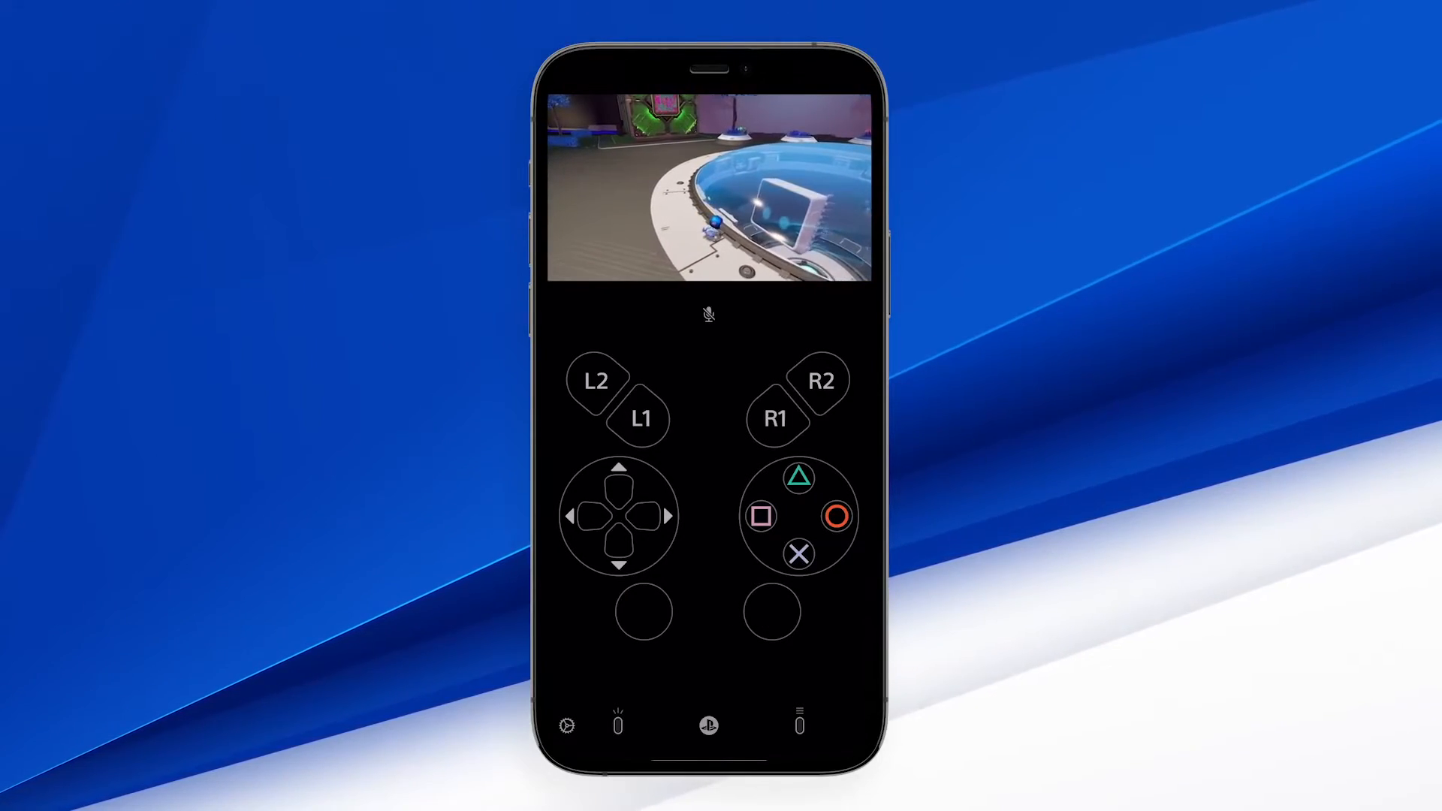
pyautogui.click(619, 562)
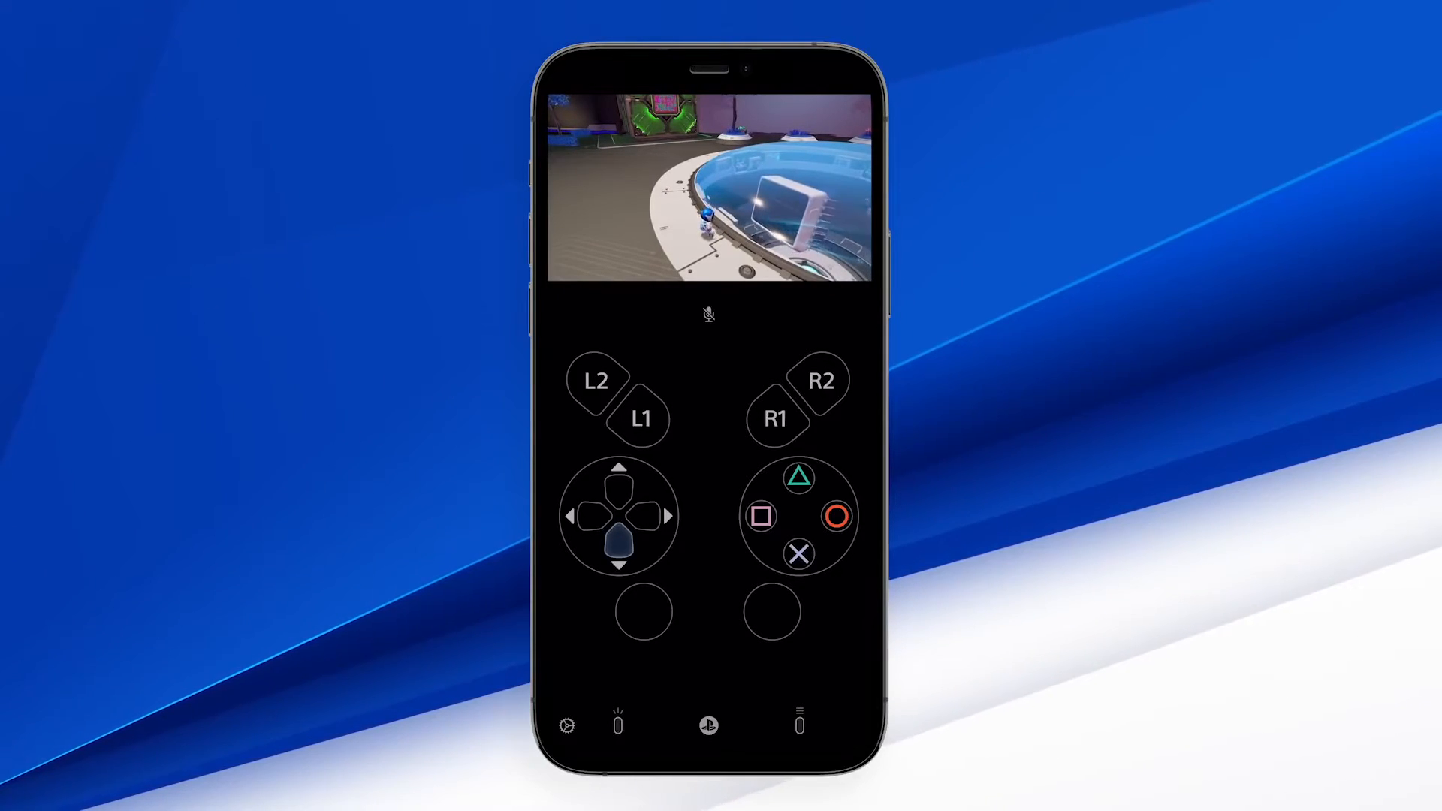